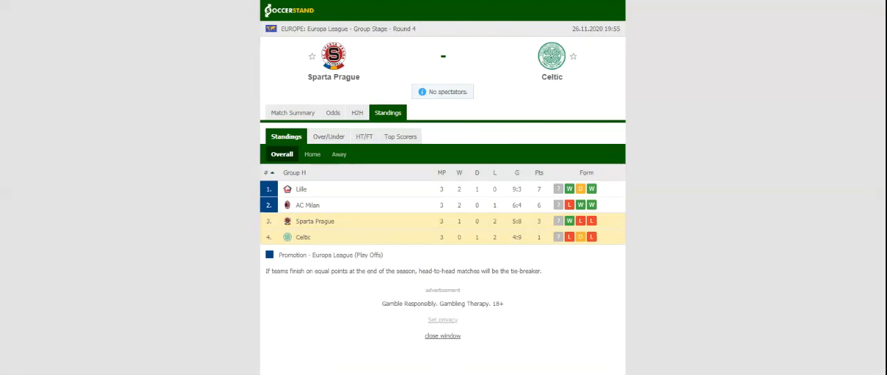
- Switch the Sparta Prague vs Celtic match page to the H2H tab
{"action": "left_click", "coordinate": [357, 113]}
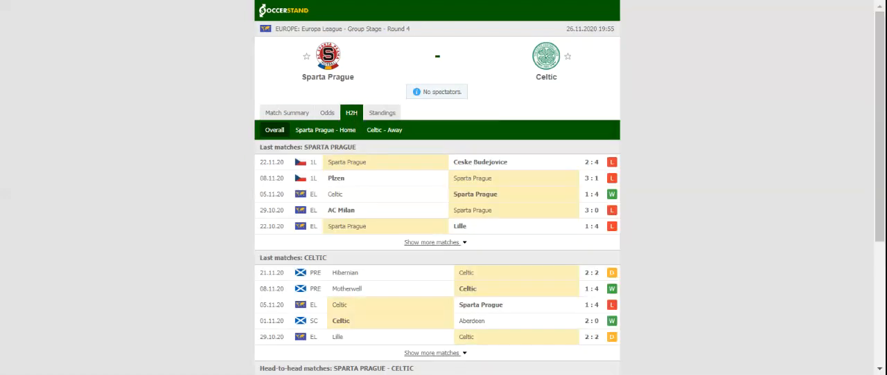